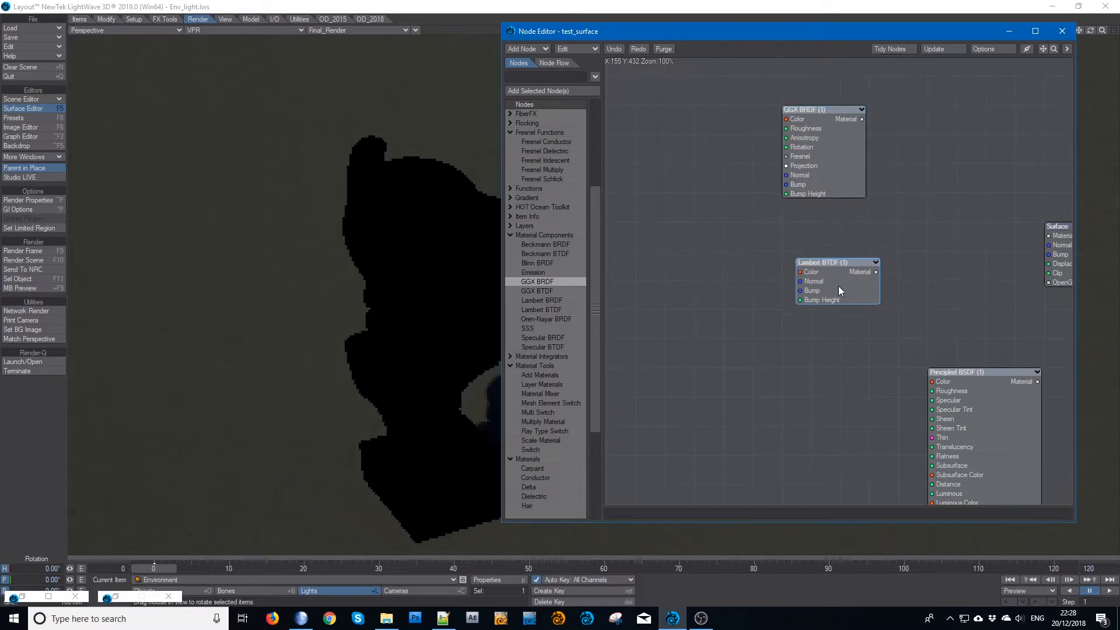
Inspect the Lambert BTDF node's settings and dismiss them unchanged.
double_click(823, 262)
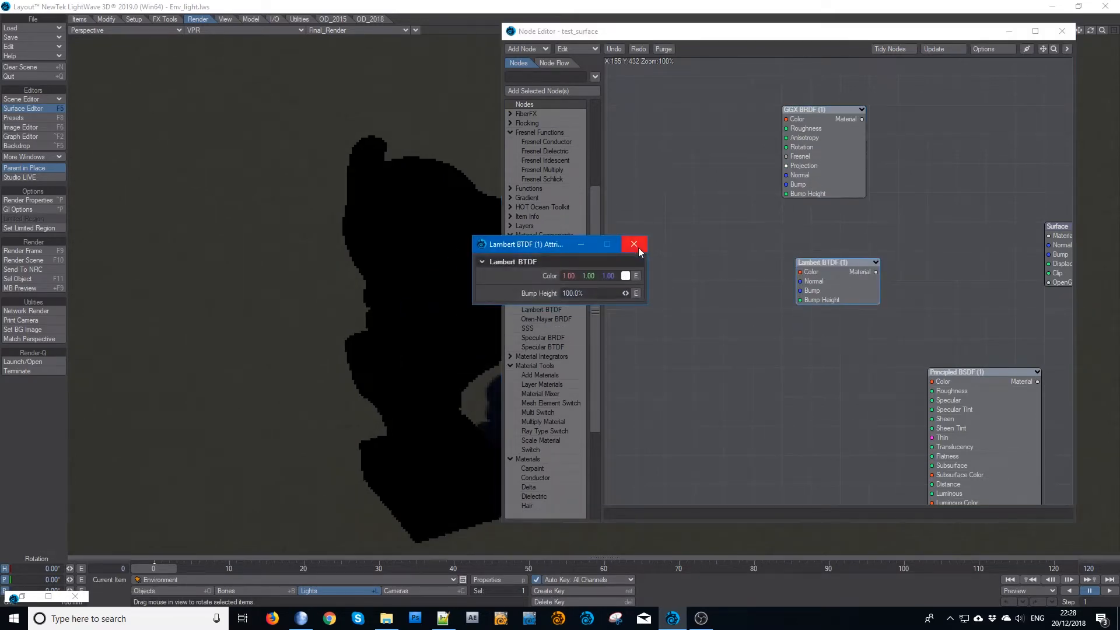
click(634, 244)
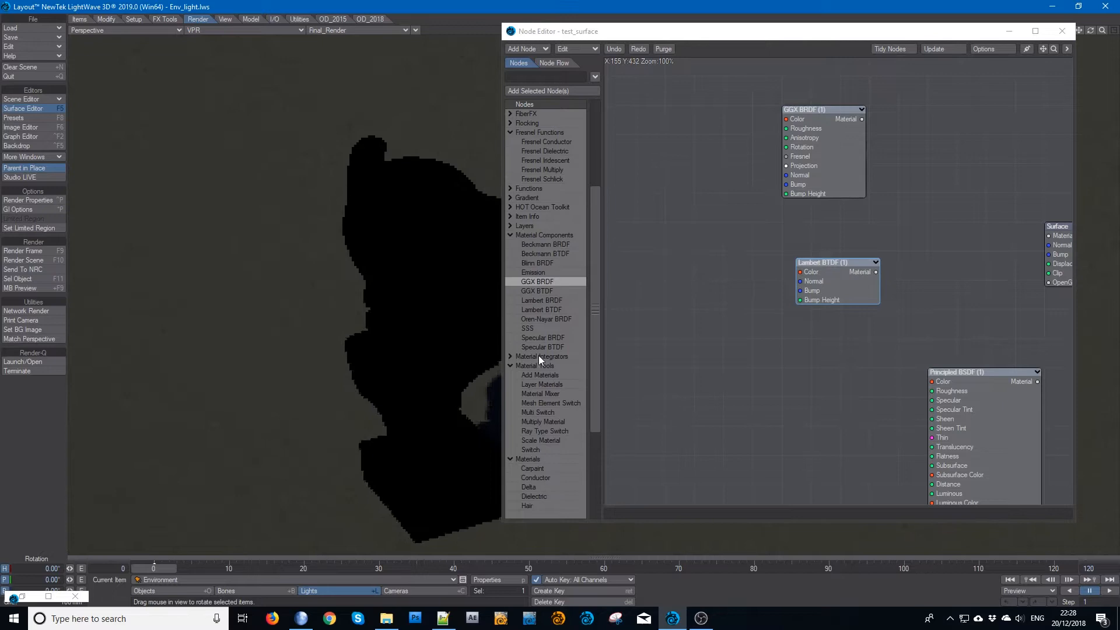
mouse_move(551, 341)
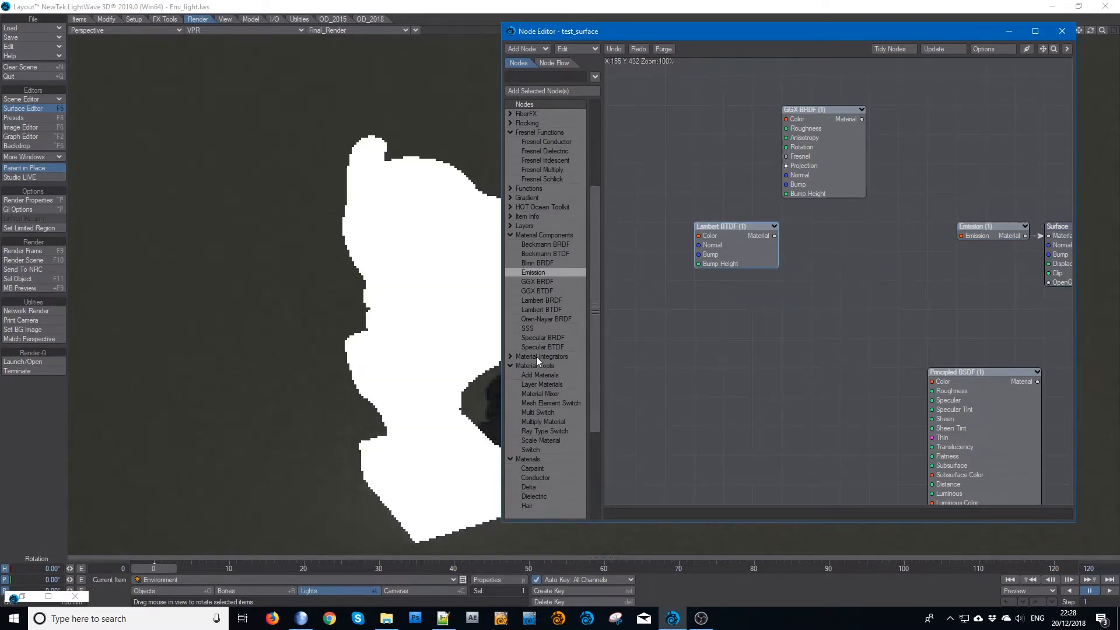
Add an Illumination node from Material Integrators and wire its colour into Emission.
click(542, 356)
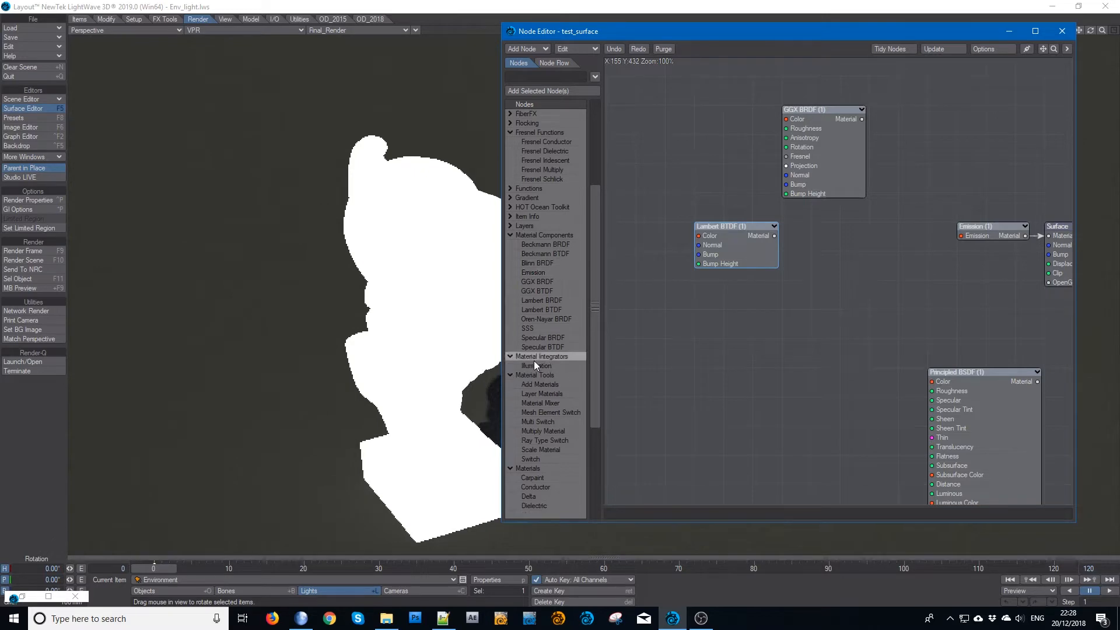
click(535, 365)
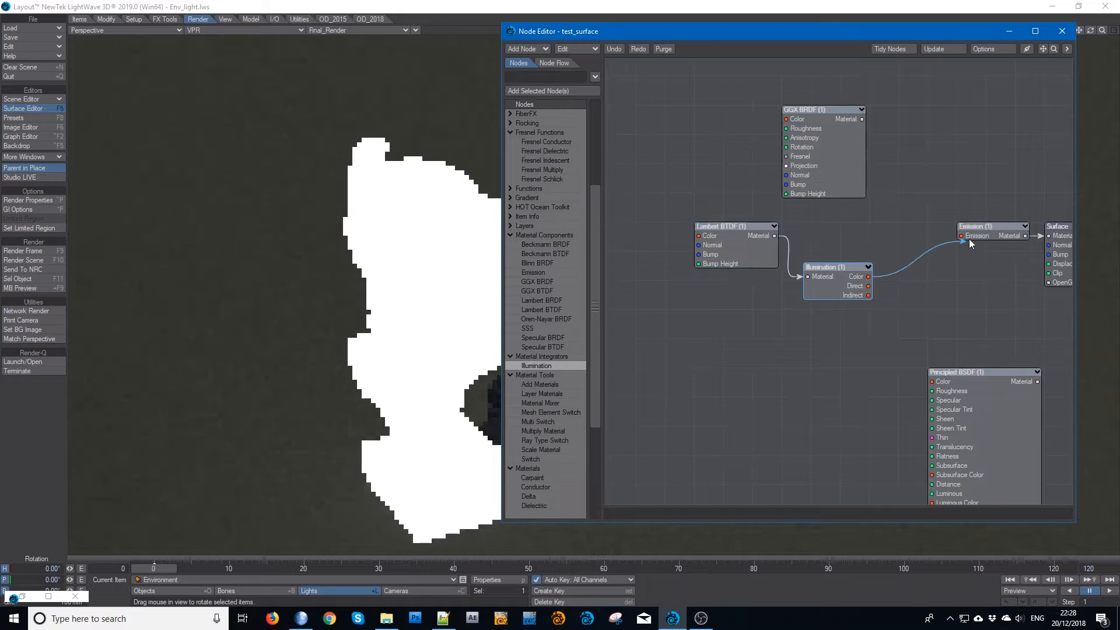
drag(834, 279, 843, 236)
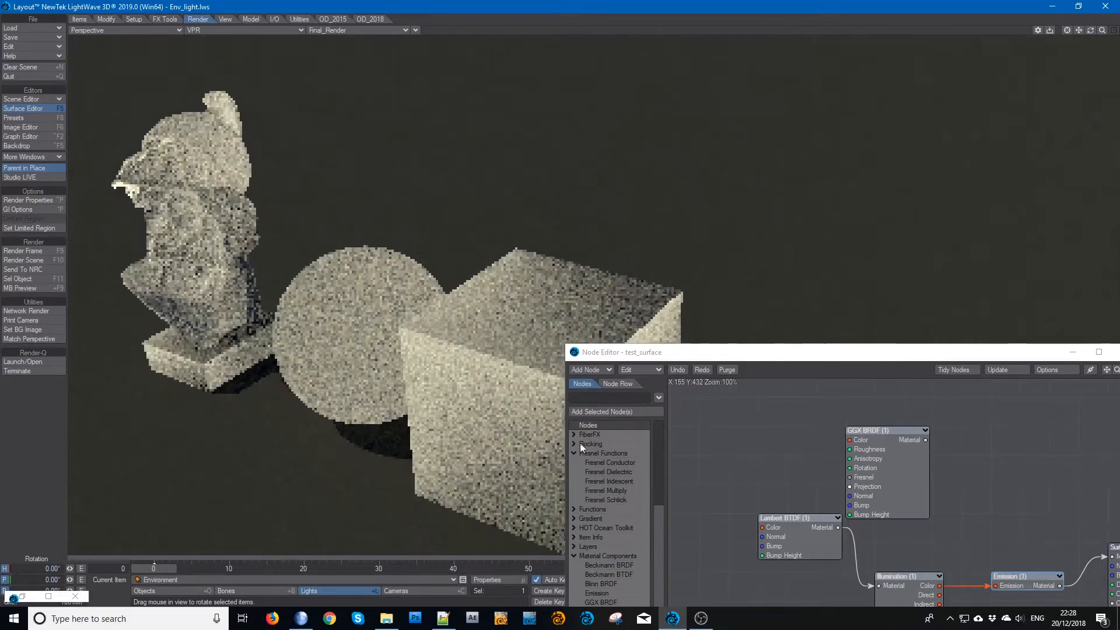
Restore the Node Editor and feed Illumination's Direct lighting output into Emission.
drag(797, 536, 772, 507)
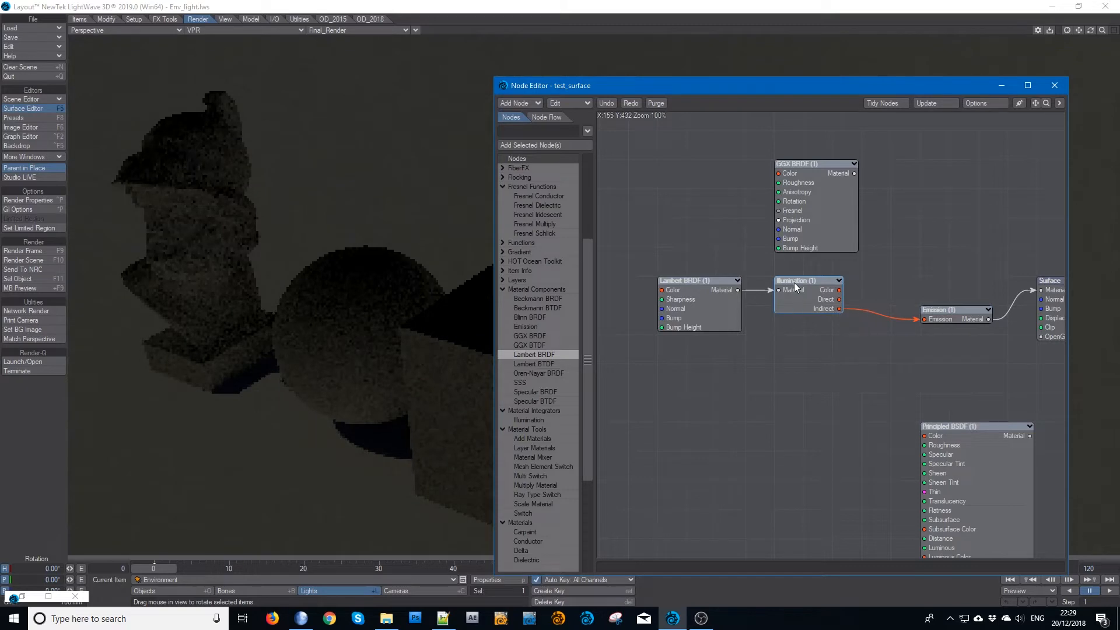
drag(793, 279, 794, 317)
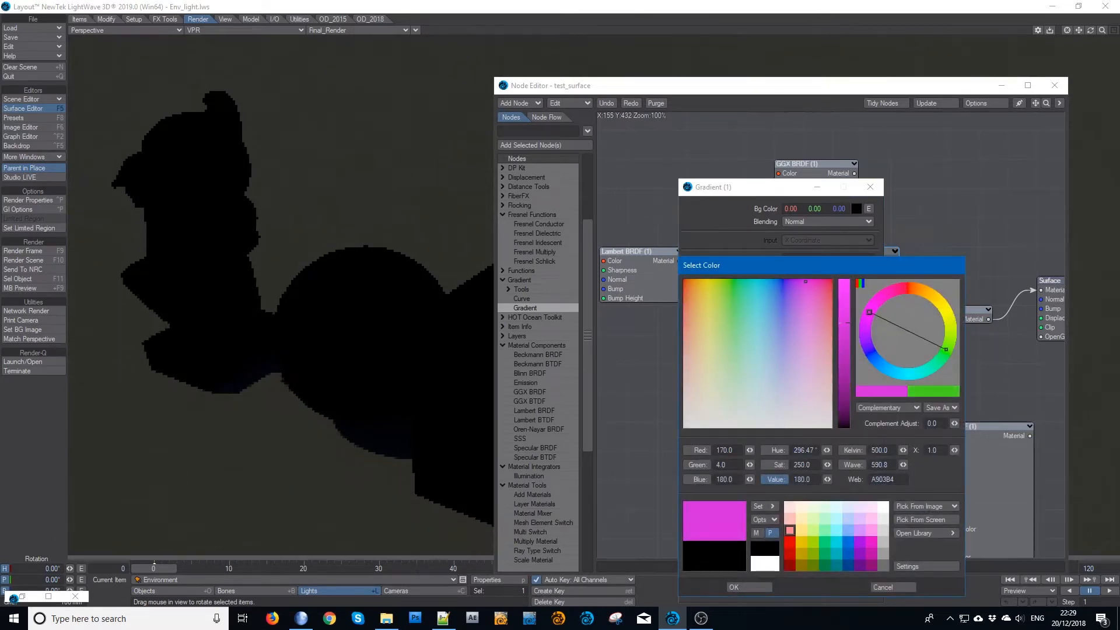
Confirm the pink colour for the gradient key and begin hardening its smoothing to Step.
click(735, 587)
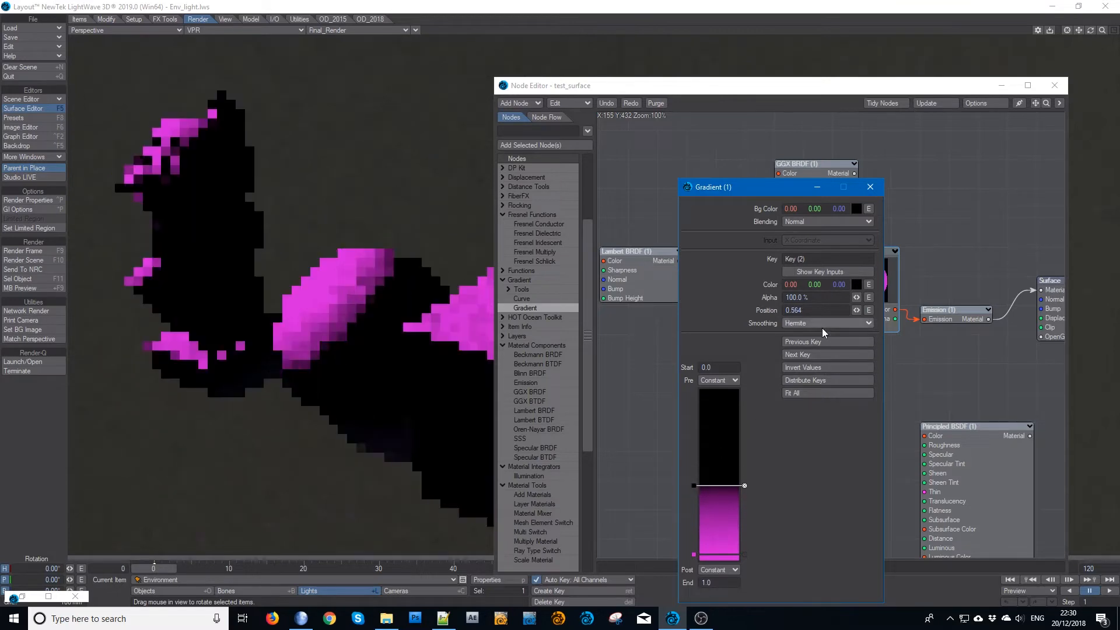
click(828, 322)
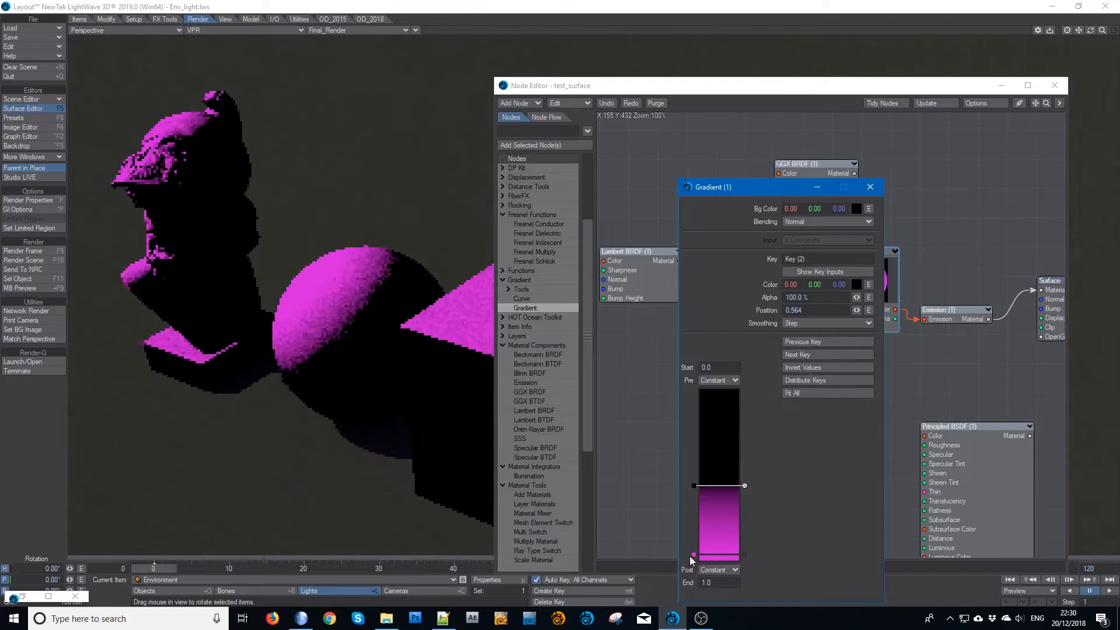
Give the pink end key Step smoothing for a hard two-tone transition.
click(827, 322)
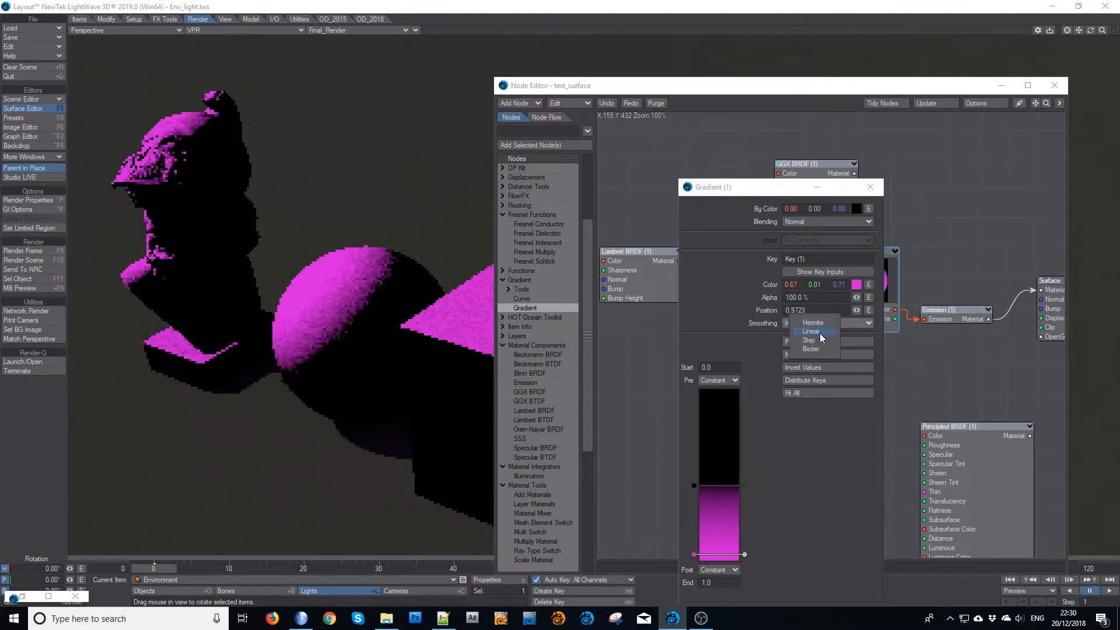
click(809, 341)
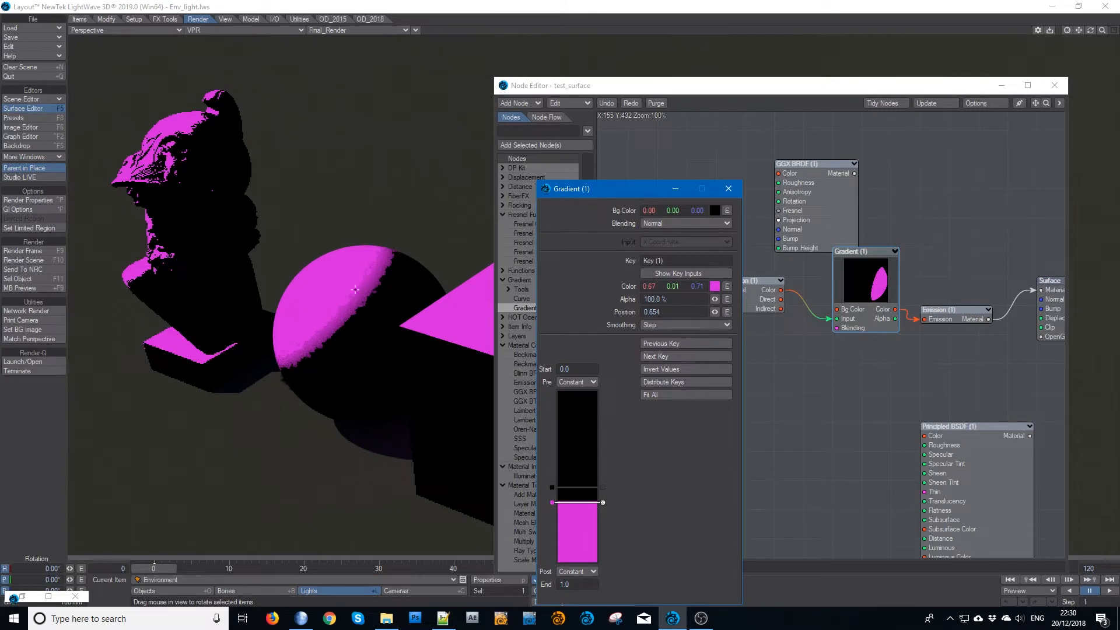
mouse_move(802, 338)
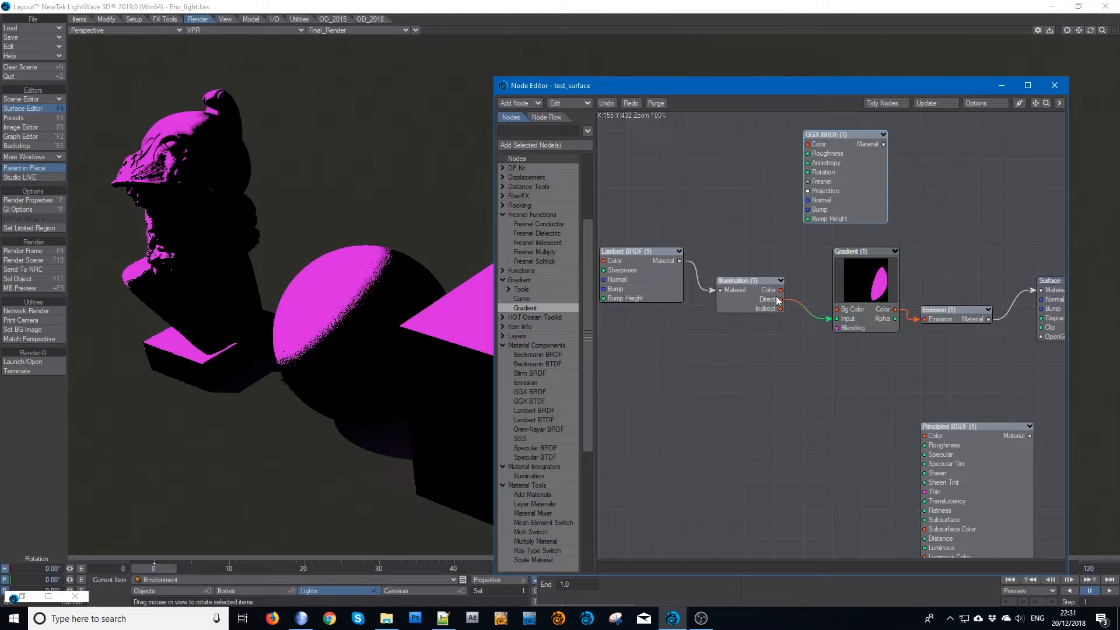
mouse_move(786, 304)
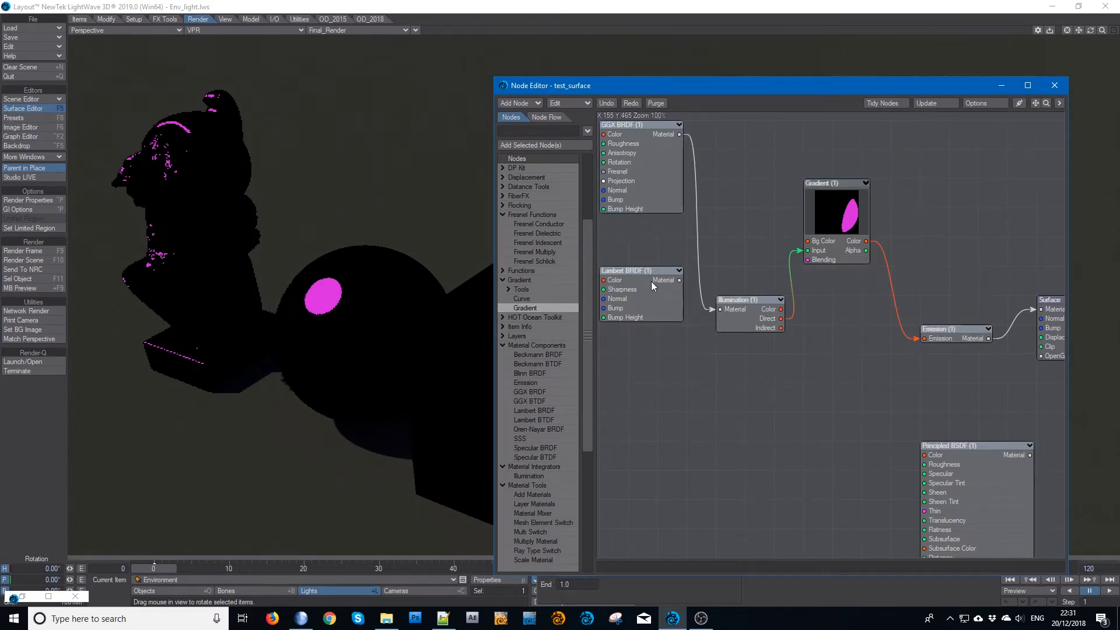
Move the Lambert BRDF node lower to make room for a second Illumination → Gradient chain.
drag(639, 270, 639, 386)
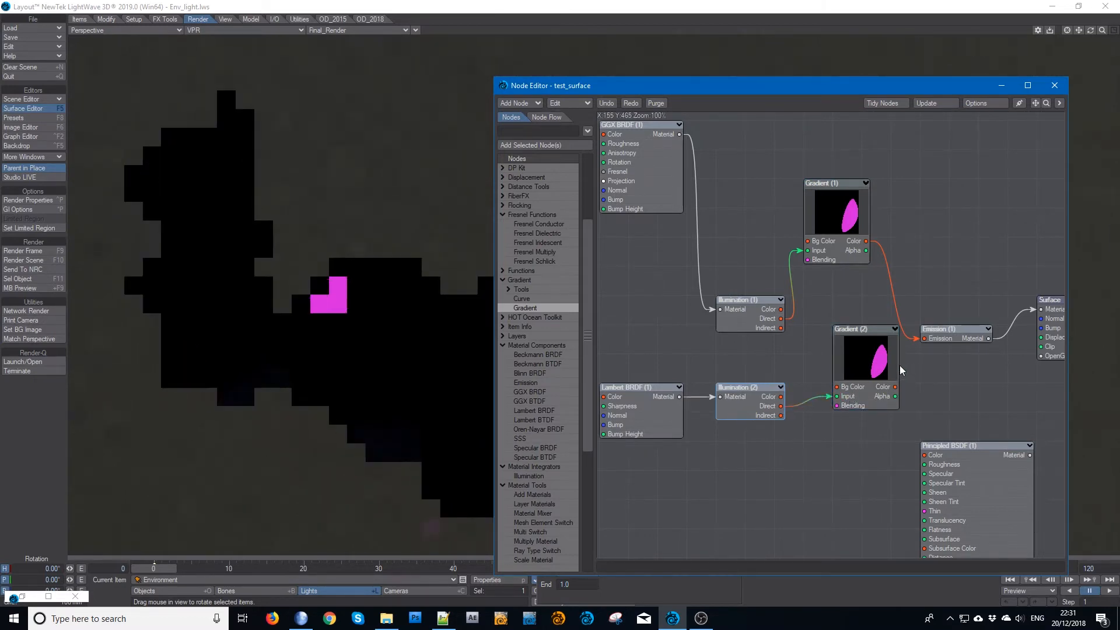
Change Gradient (2)'s key colour from pink to blue in the Select Color dialog.
double_click(855, 330)
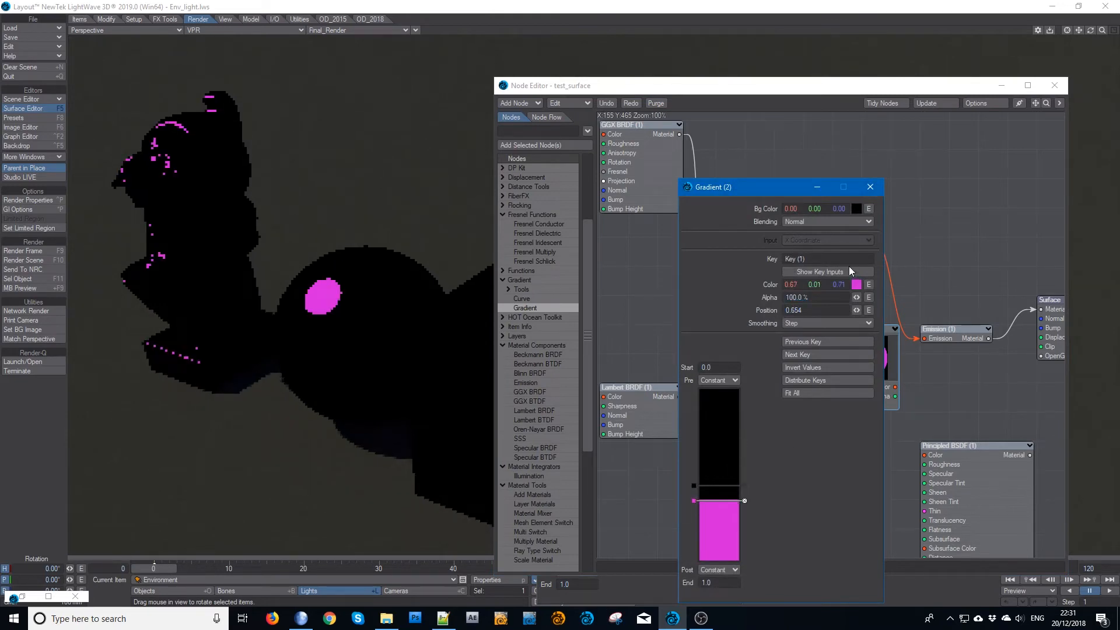
click(856, 285)
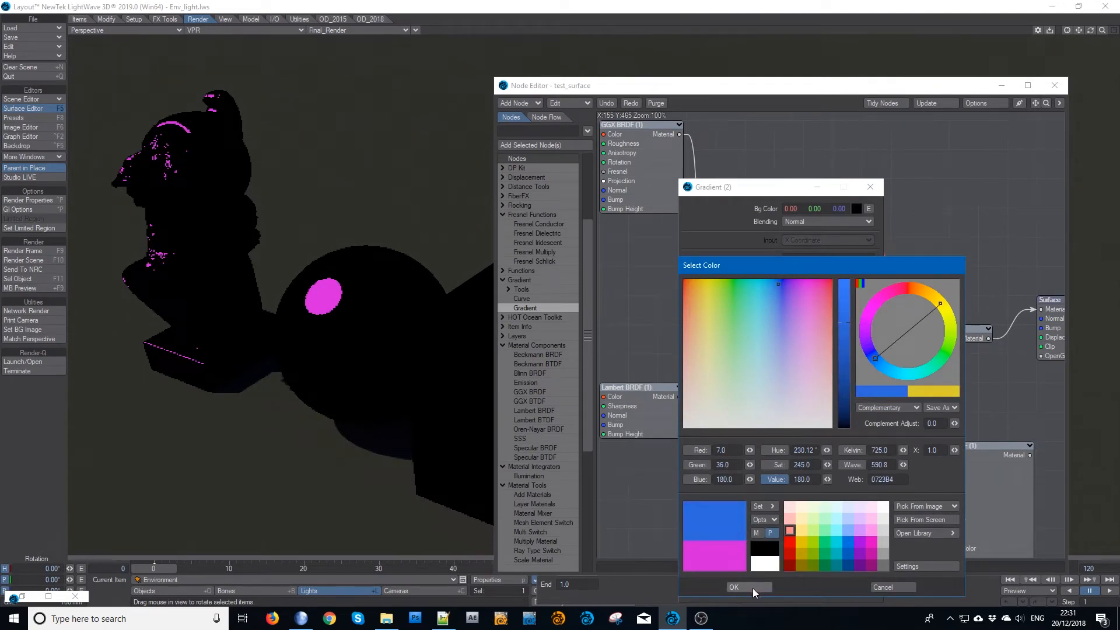
click(734, 587)
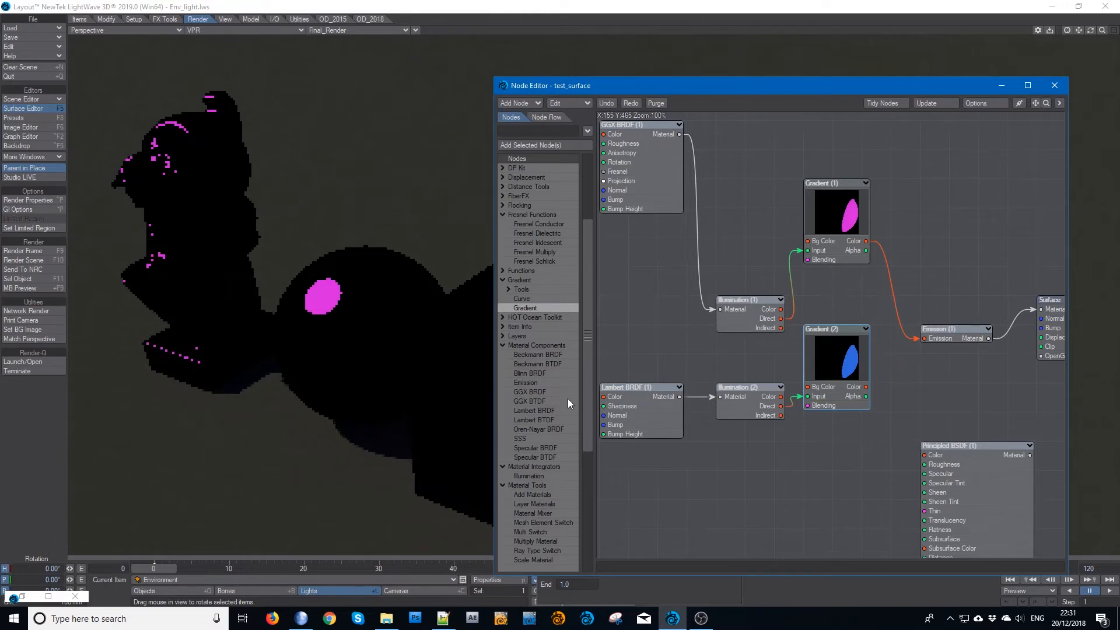
Add an Add node summing both gradients, wire its Result into Emission and park it beside Emission.
scroll(down, 3)
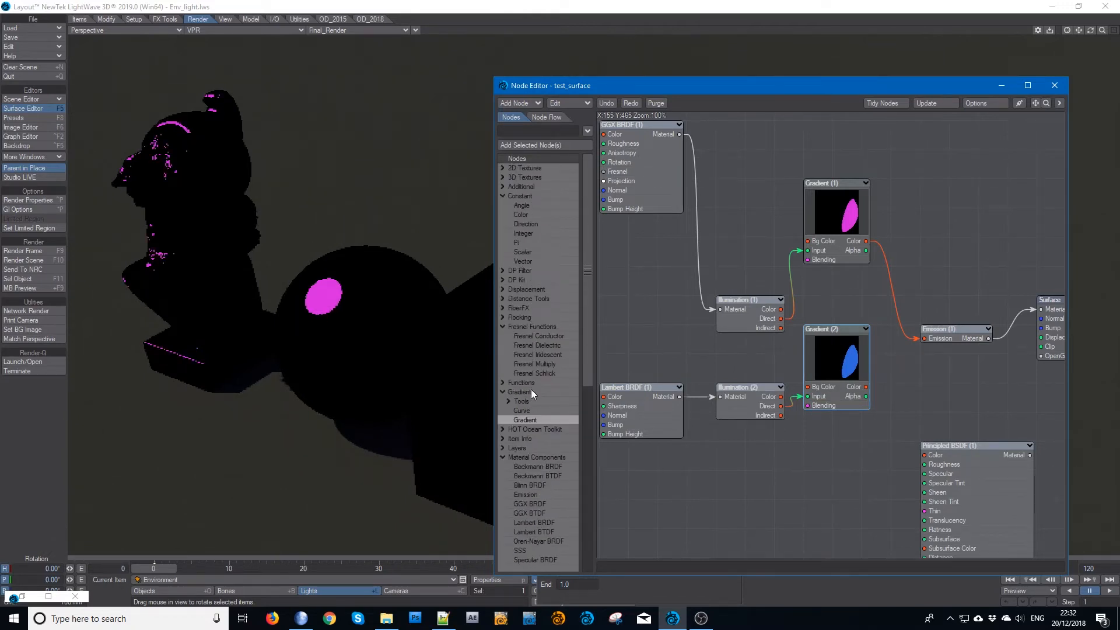
scroll(down, 3)
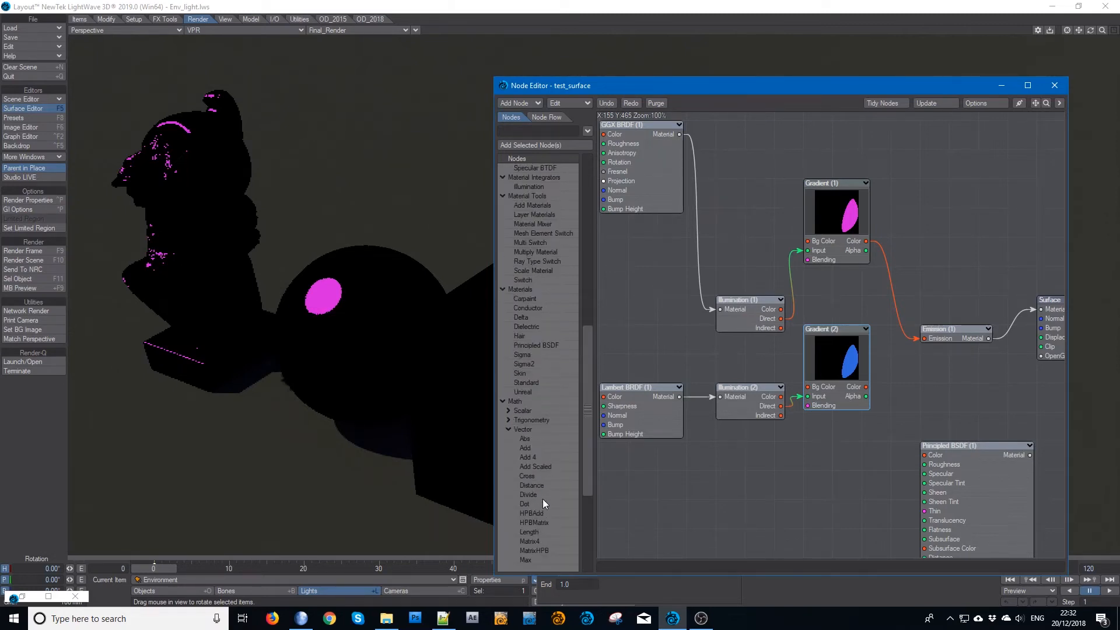
click(525, 448)
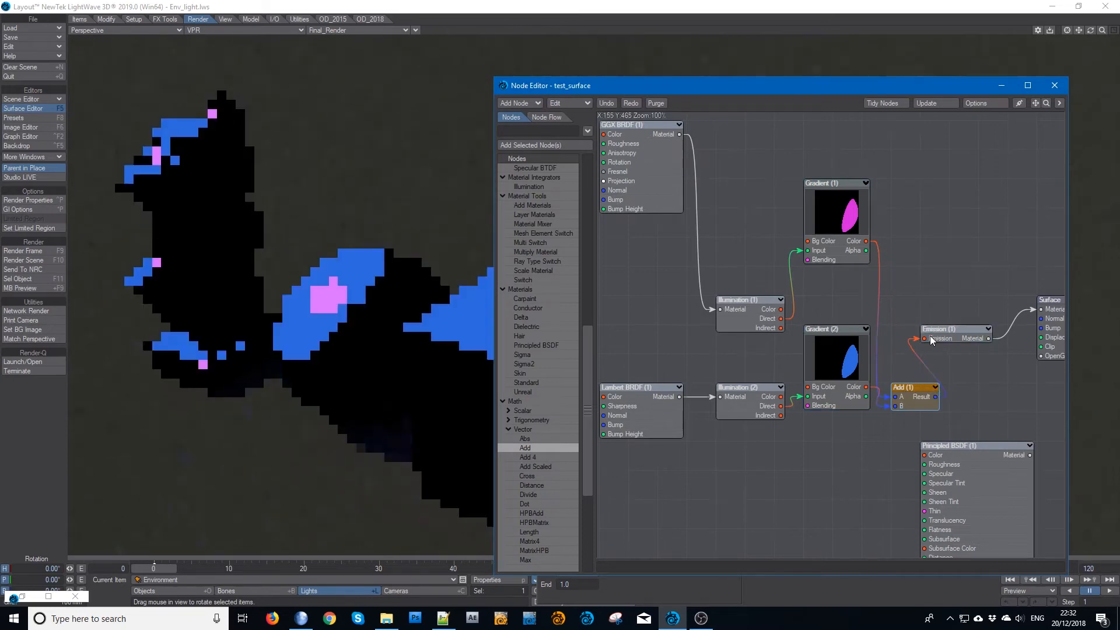
drag(943, 339, 972, 307)
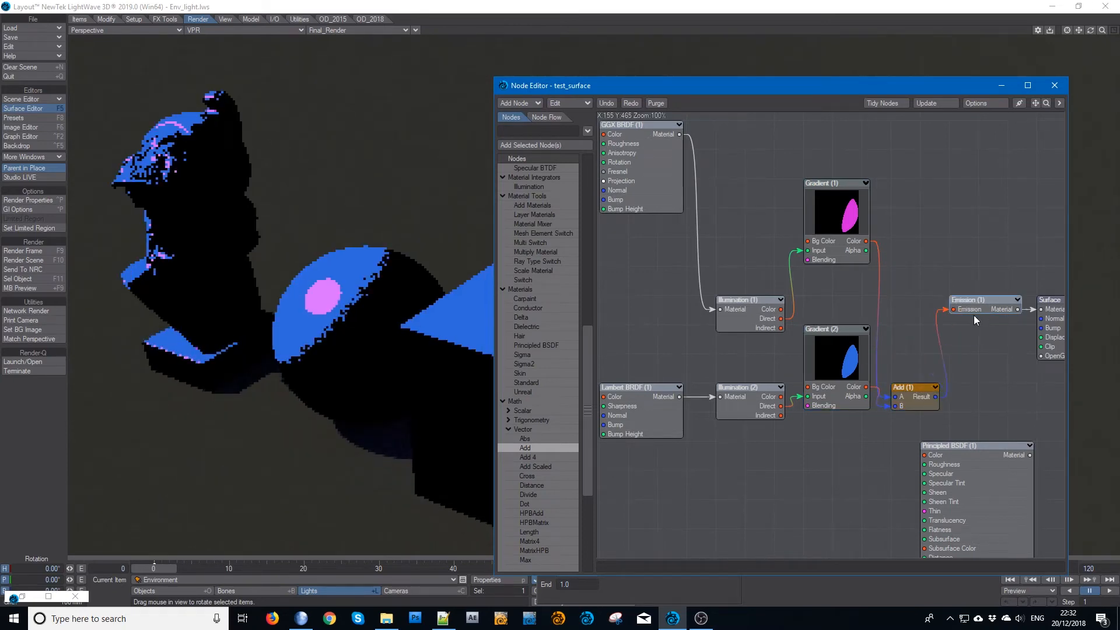
drag(915, 397, 915, 300)
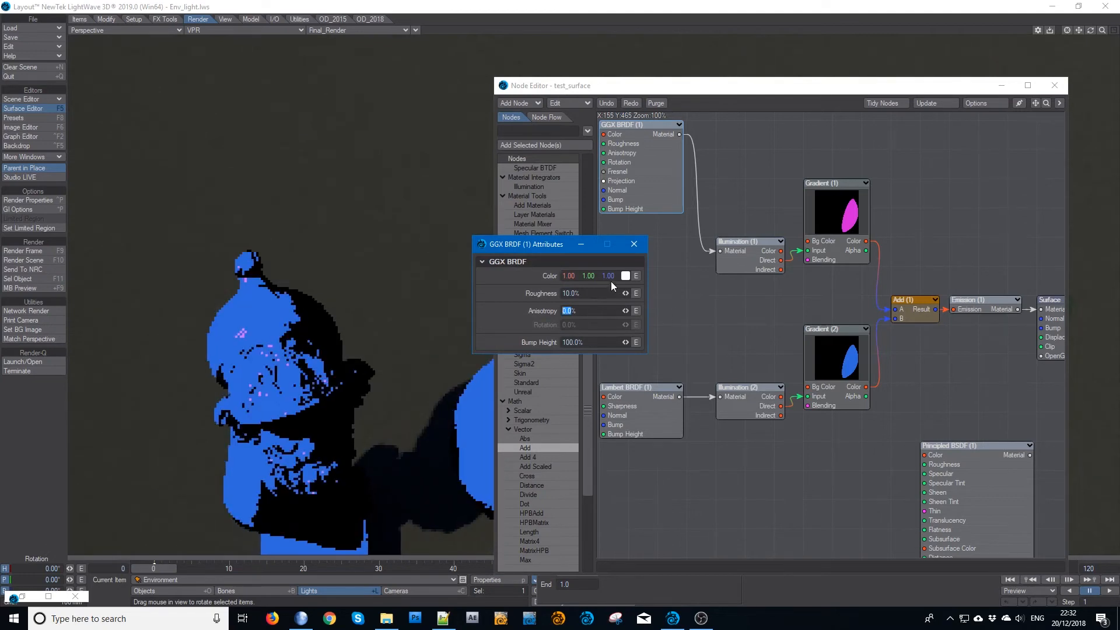
Raise the GGX BRDF roughness from 10% to 50% and bring up Gradient (1)'s settings.
click(571, 293)
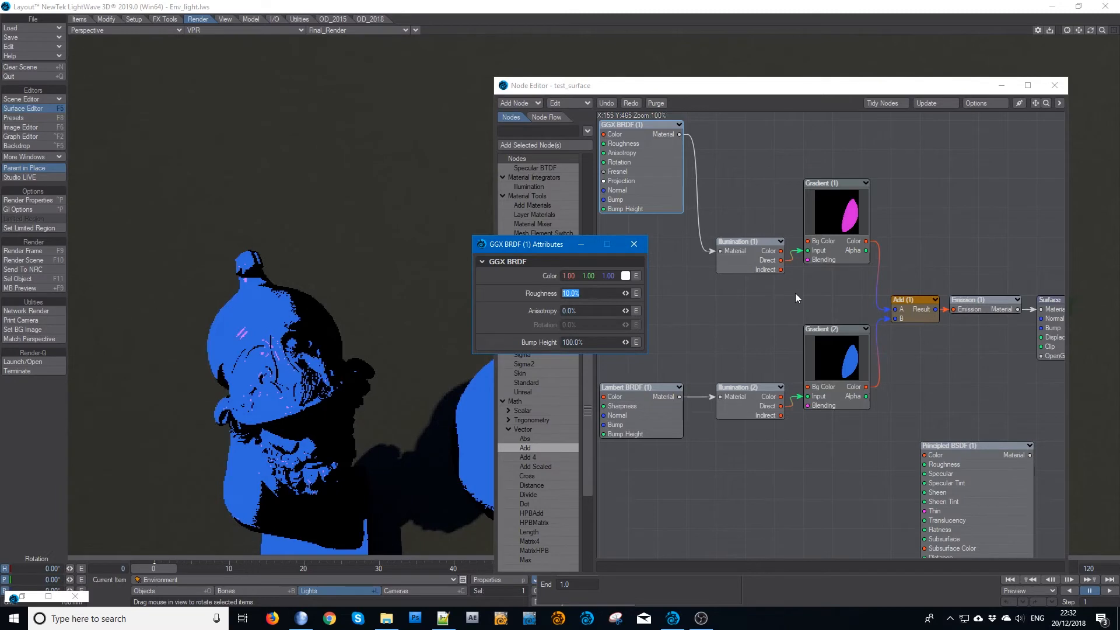
double_click(836, 183)
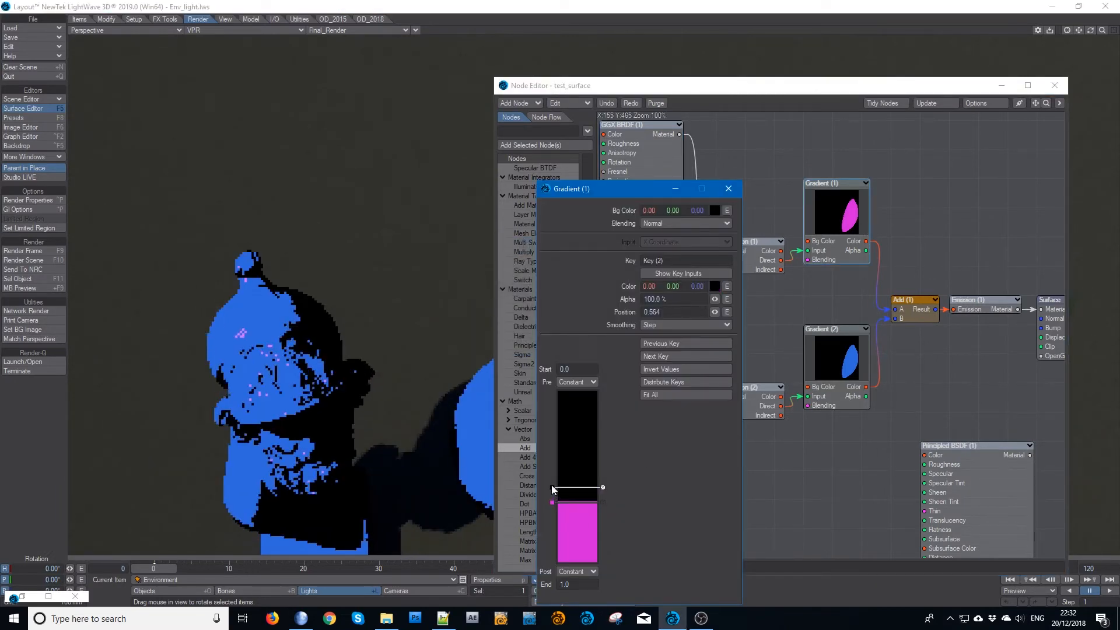
Set both pink gradient keys to Linear smoothing for a soft black-to-pink blend, then close the panel.
click(684, 324)
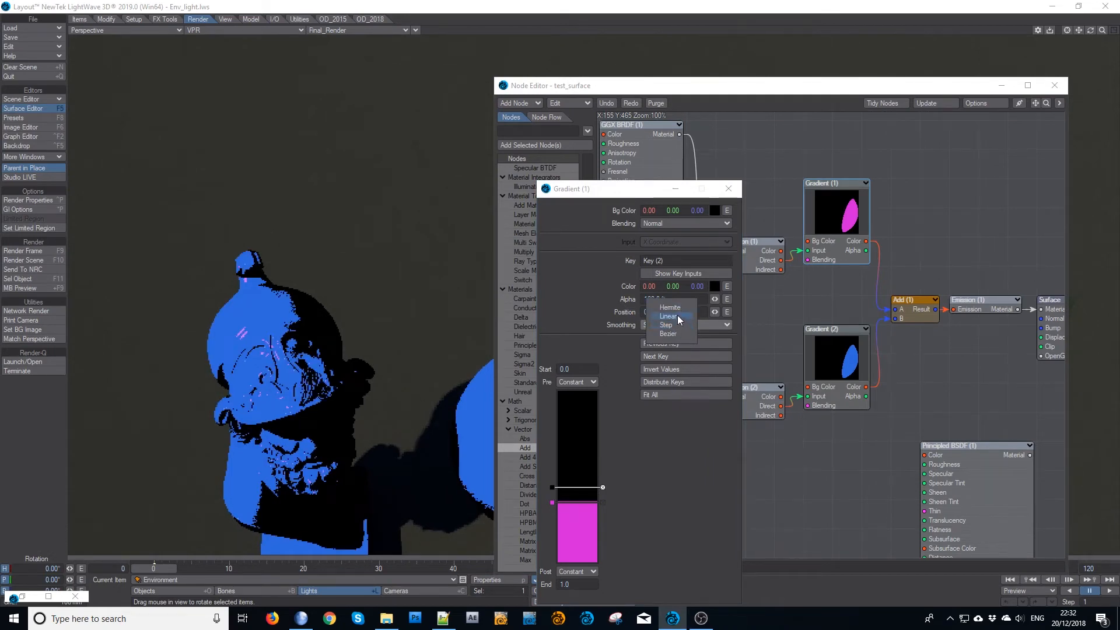
click(668, 316)
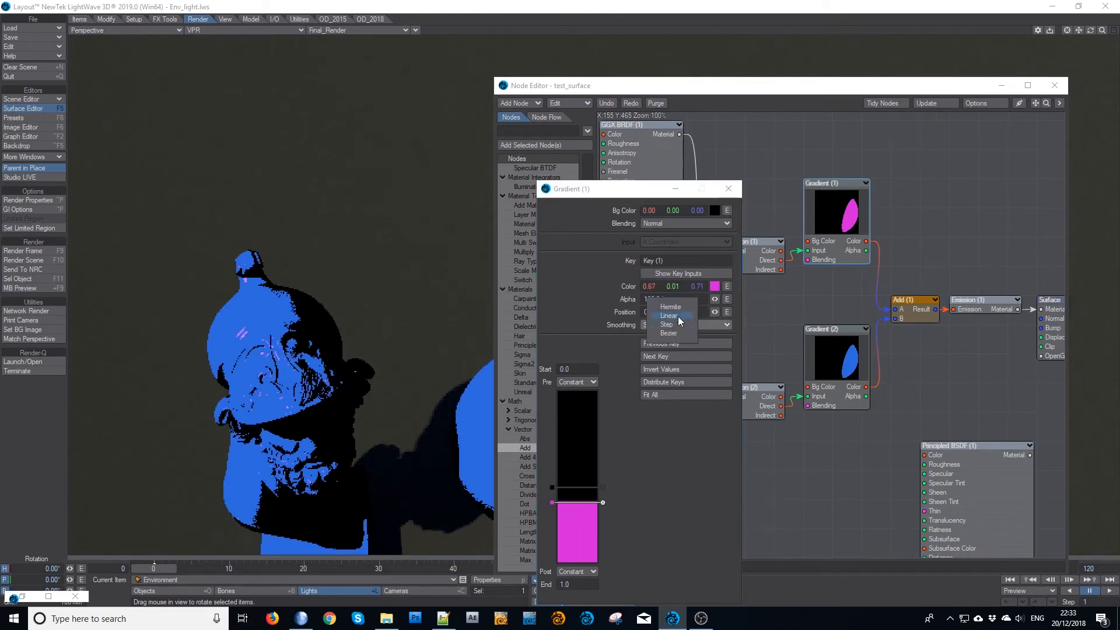
click(670, 316)
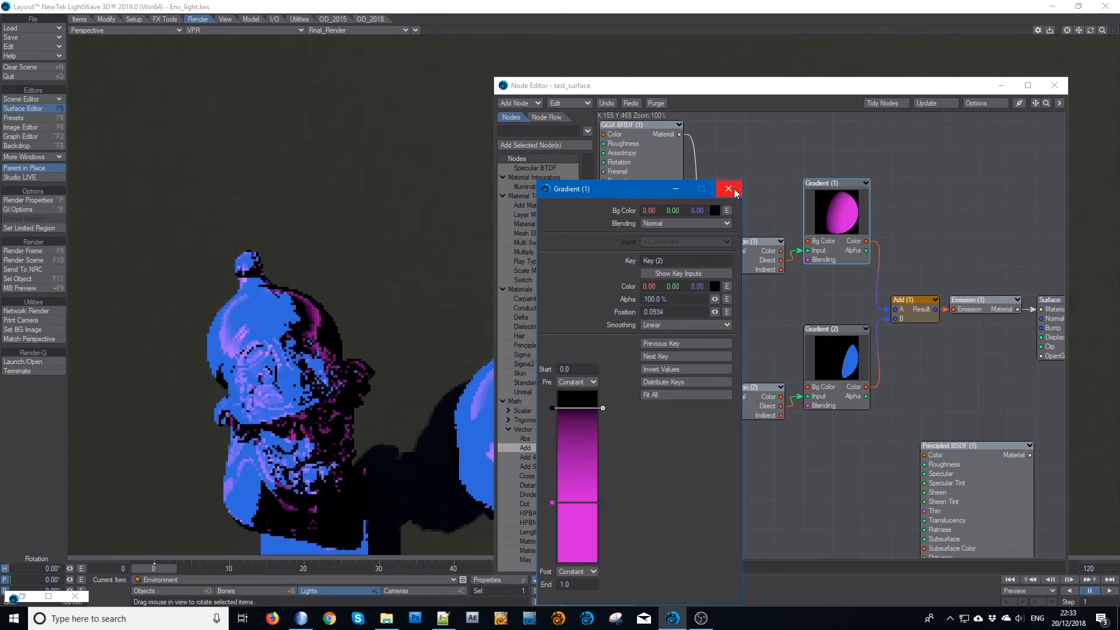
click(728, 189)
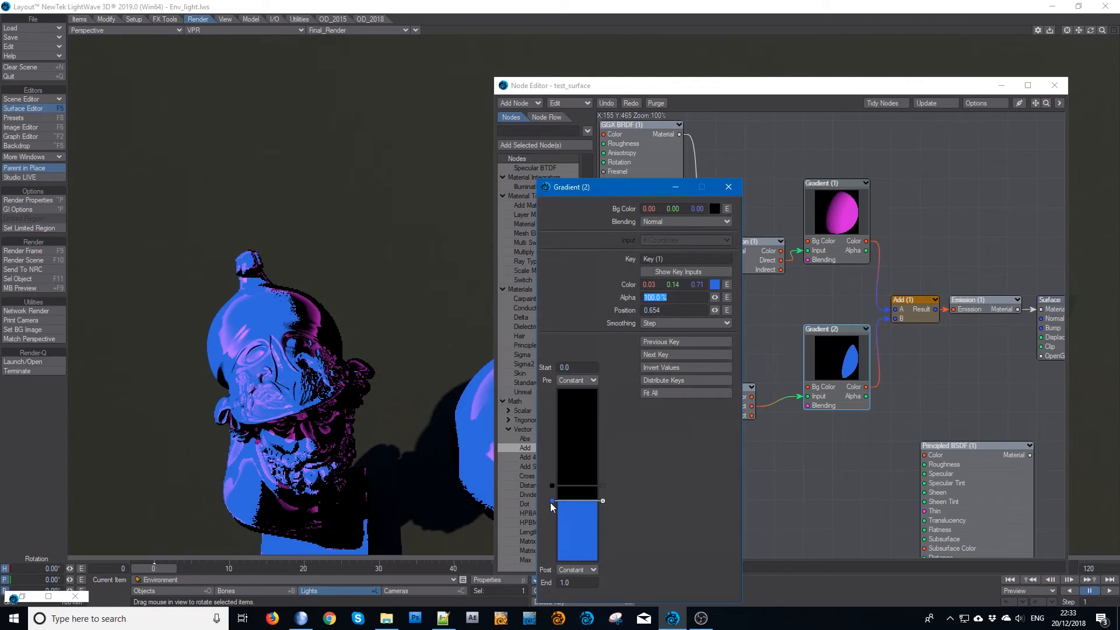
Smooth the Gradient (2) key so the ramp fades from black to blue, then close its panel.
click(686, 323)
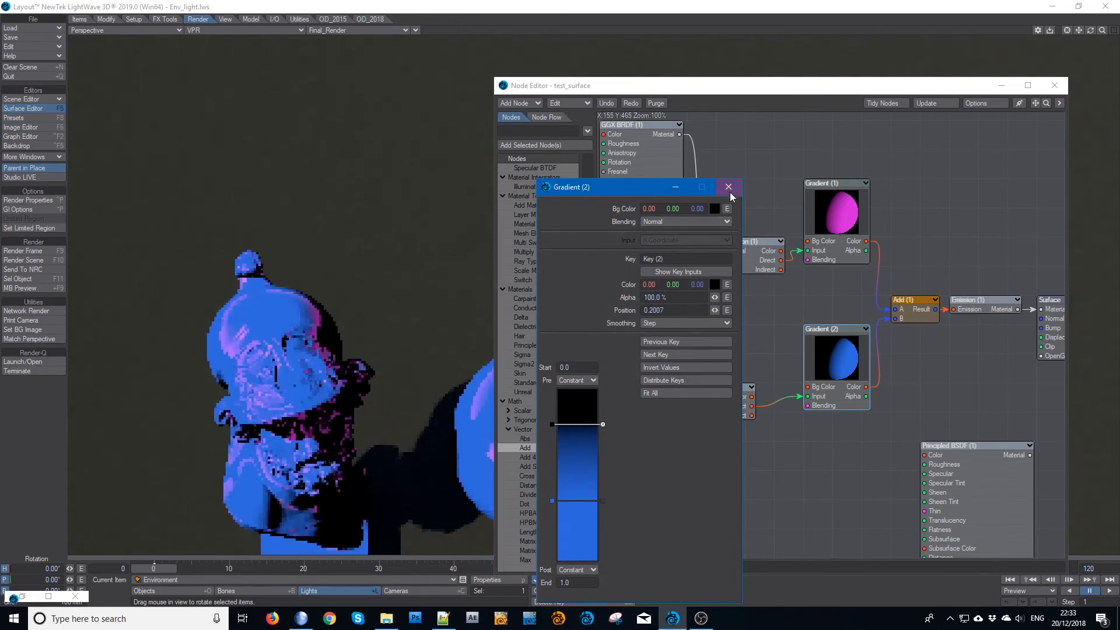
click(728, 187)
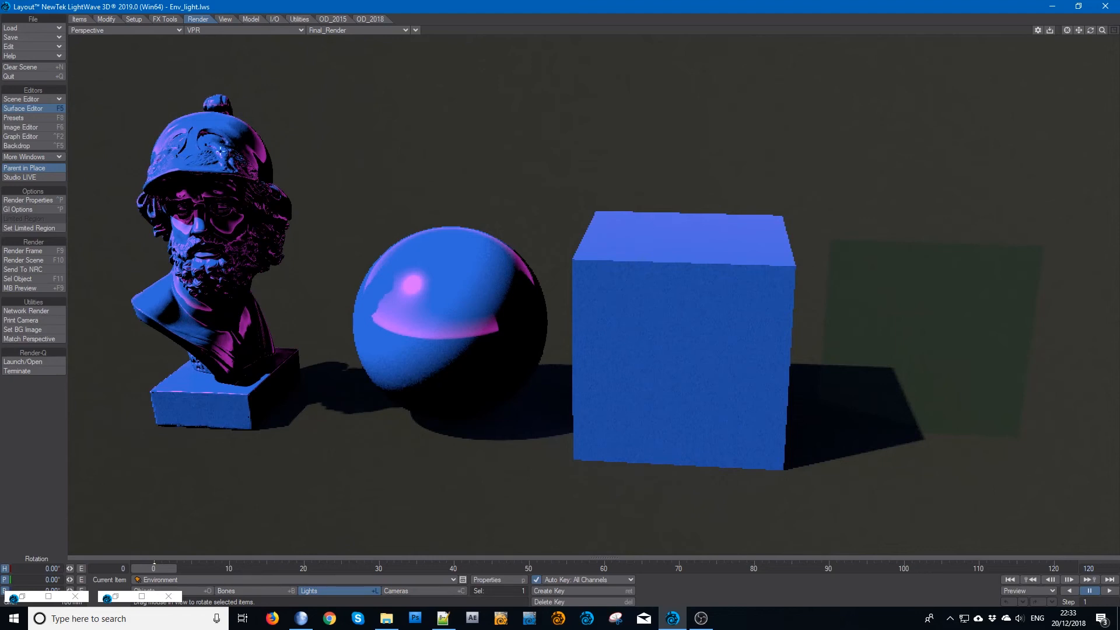
mouse_move(39, 114)
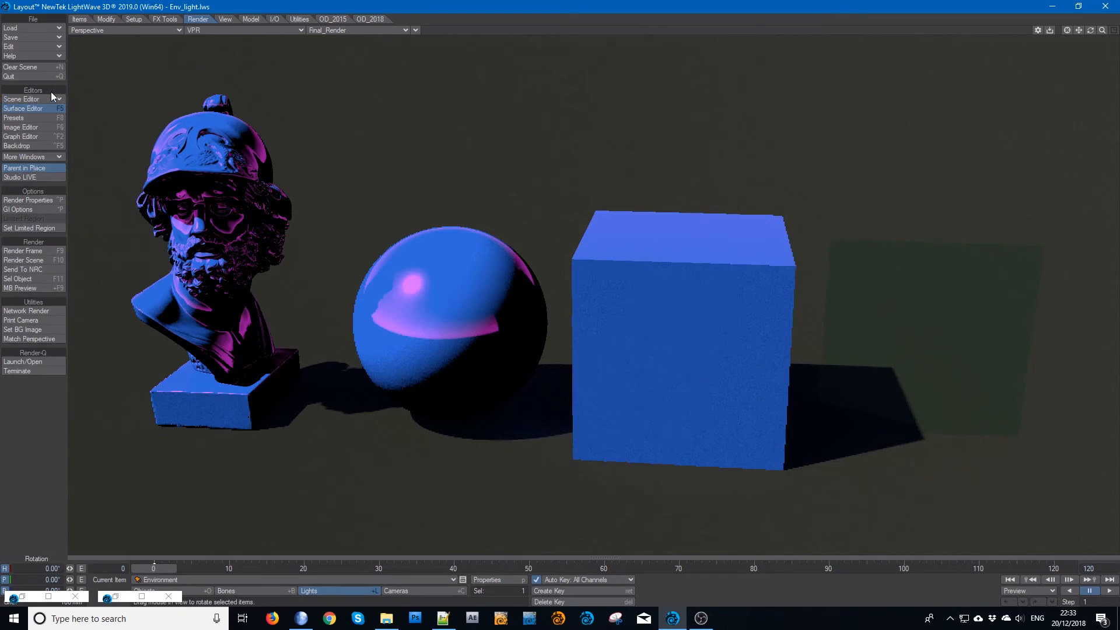
Show the Scene Editor listing the bust, sphere and box scene items.
click(18, 98)
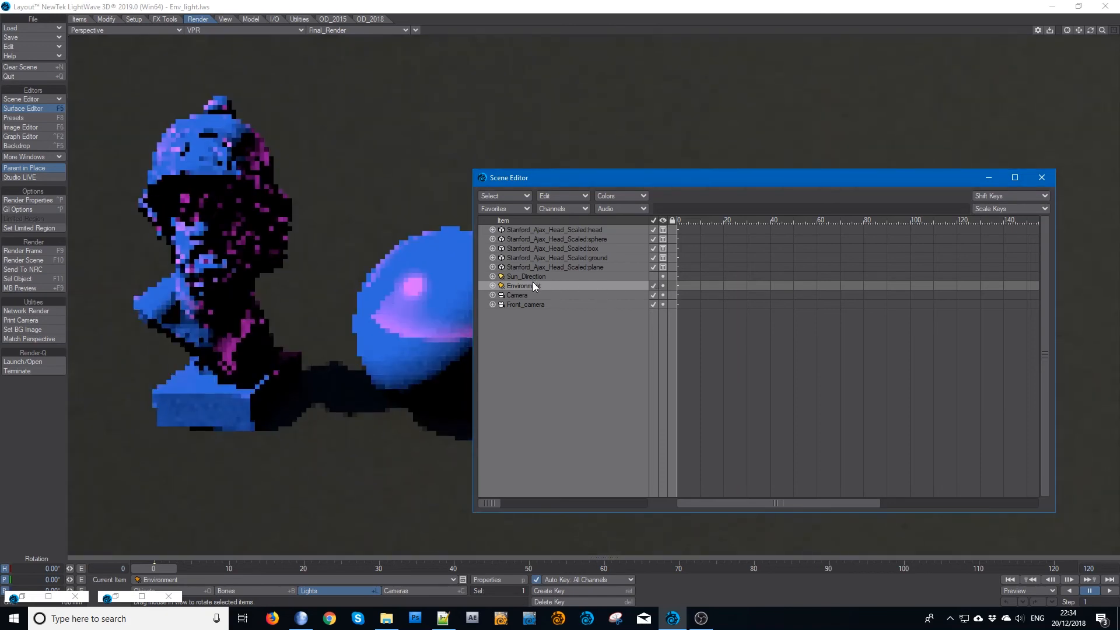
click(1042, 177)
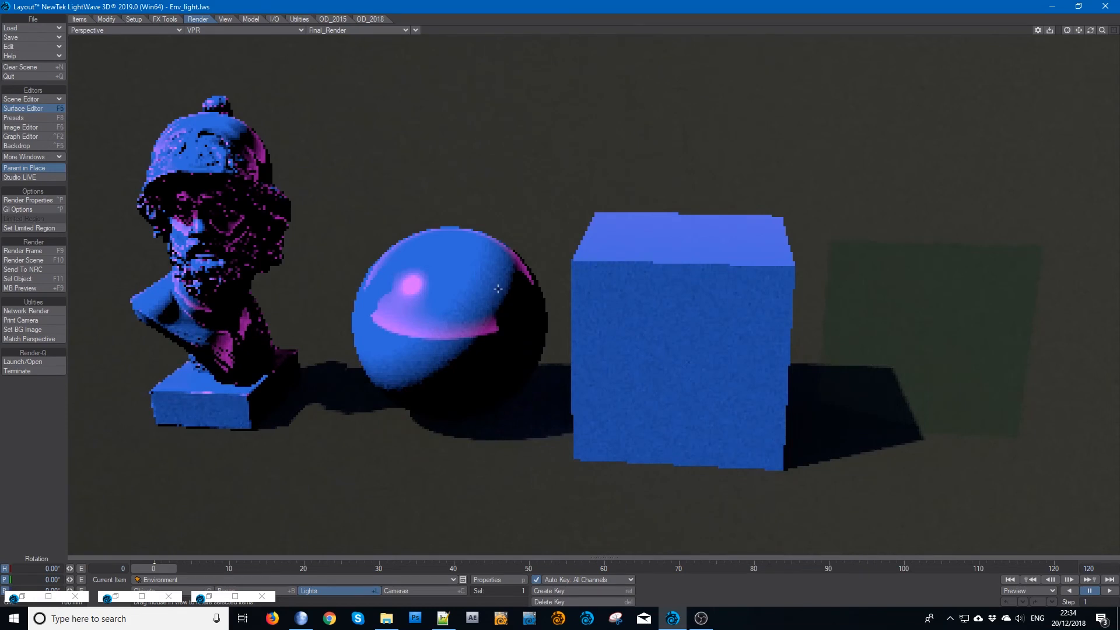
click(22, 108)
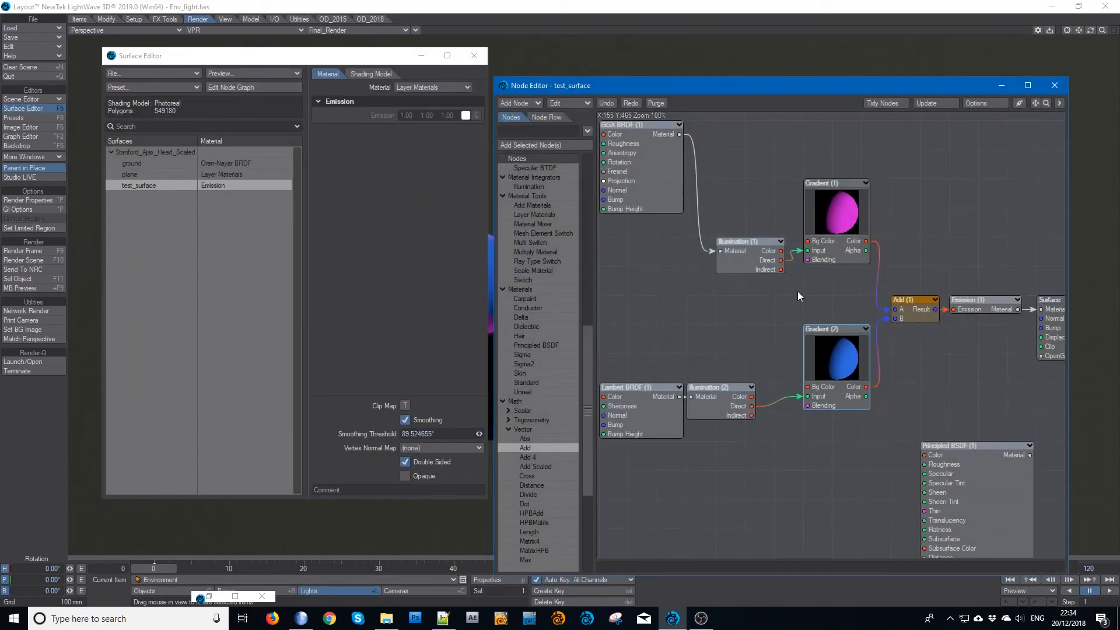
mouse_move(716, 217)
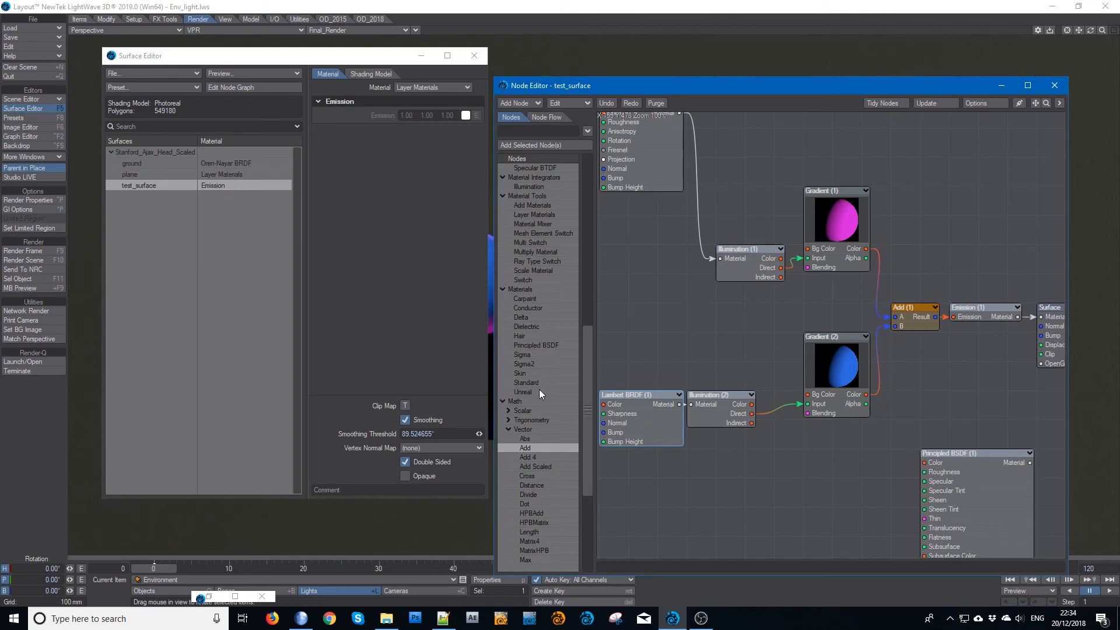
Scroll the node list of the test_surface graph down to the Materials nodes.
scroll(down, 3)
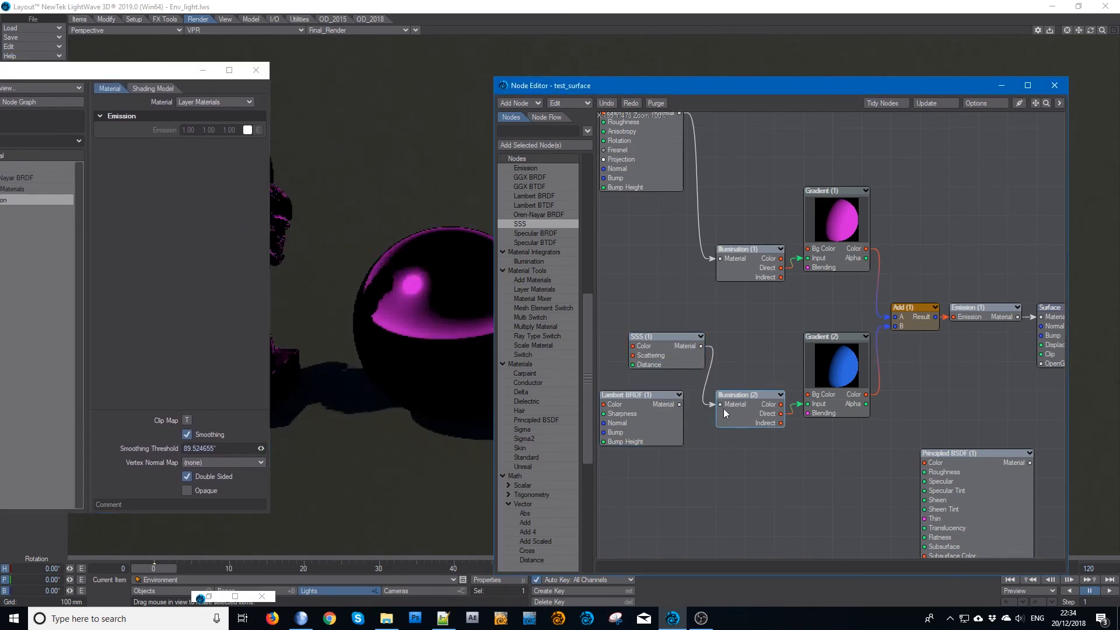
Drop an SSS material node into the test_surface graph and shift the Node Editor left.
drag(679, 405, 712, 405)
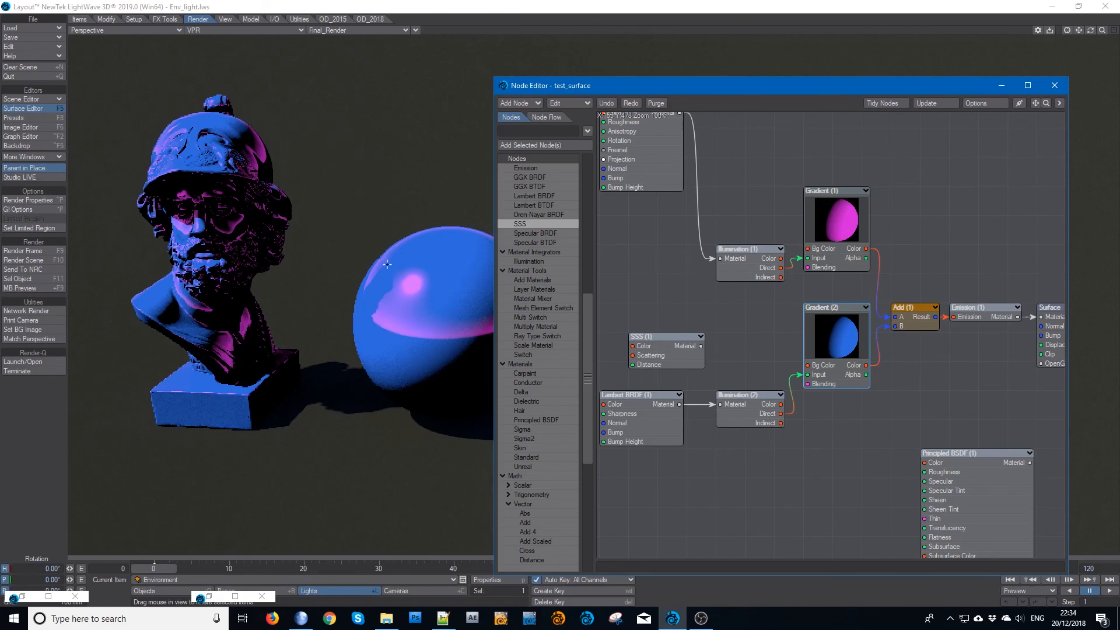
mouse_move(476, 380)
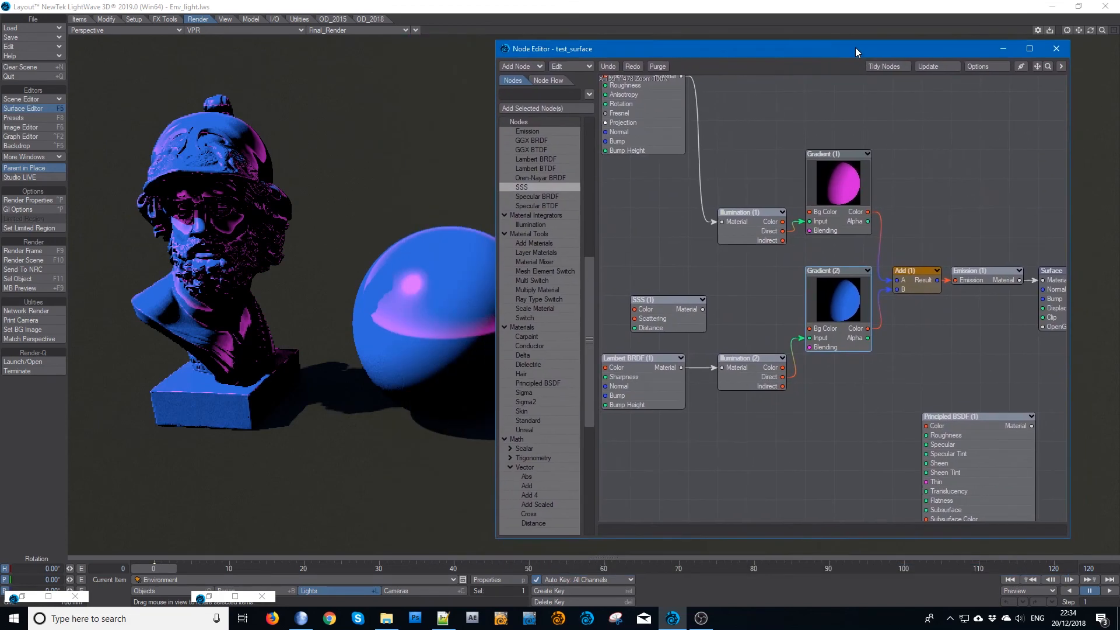
drag(855, 49, 716, 78)
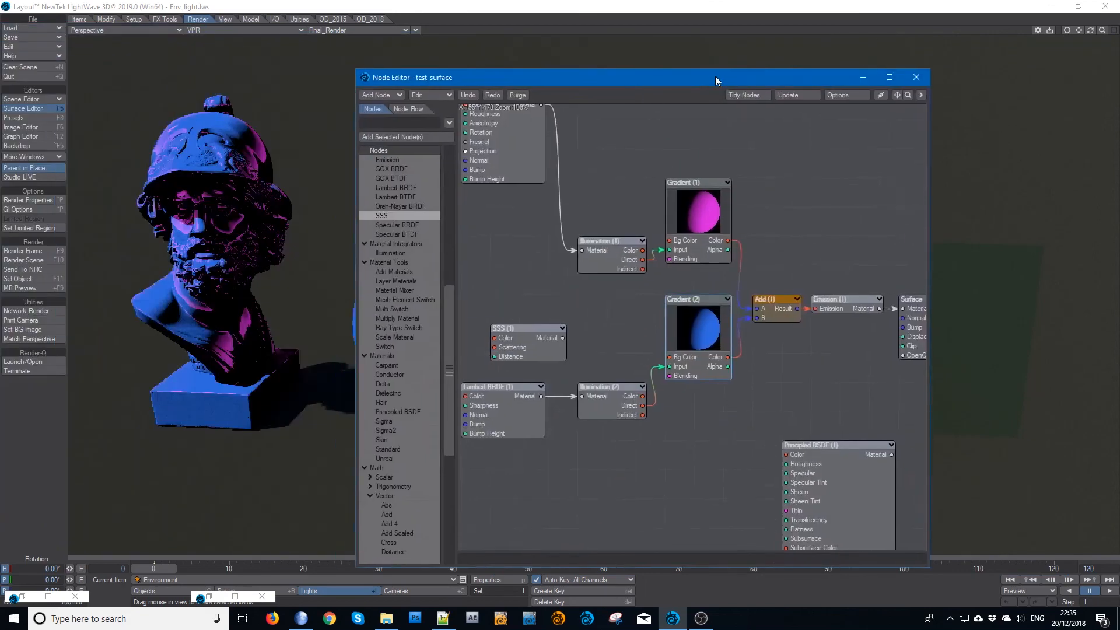